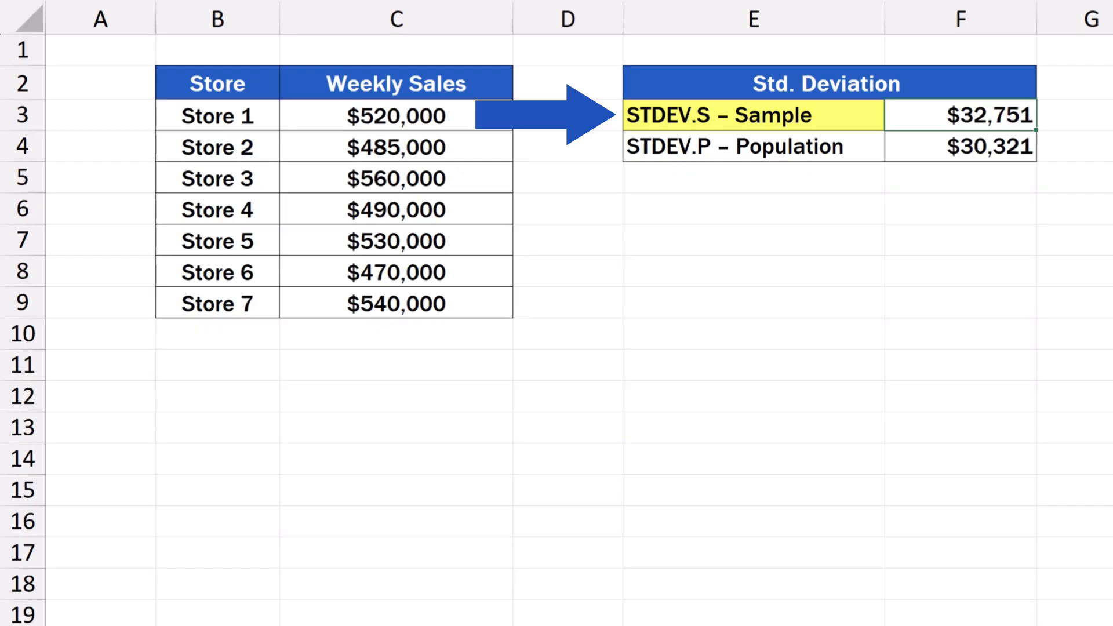
Clear the Sample and Population result cells F3:F4 in the Std. Deviation table.
{"action": "left_click", "coordinate": [752, 146]}
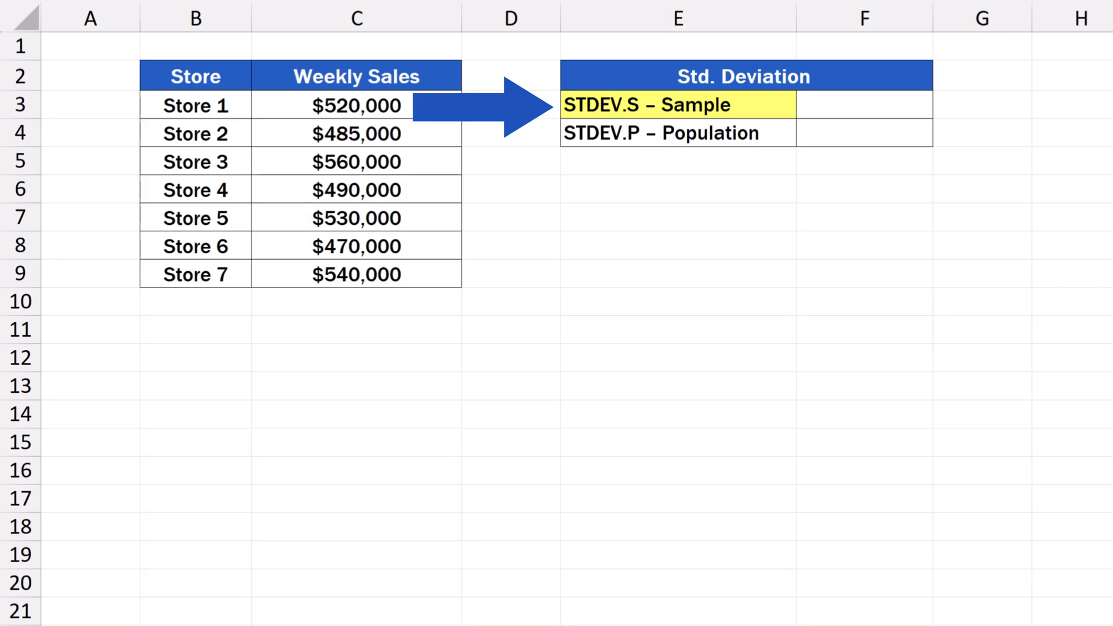
Remove the yellow fill from the STDEV.S – Sample label in E3.
{"action": "left_click", "coordinate": [676, 134]}
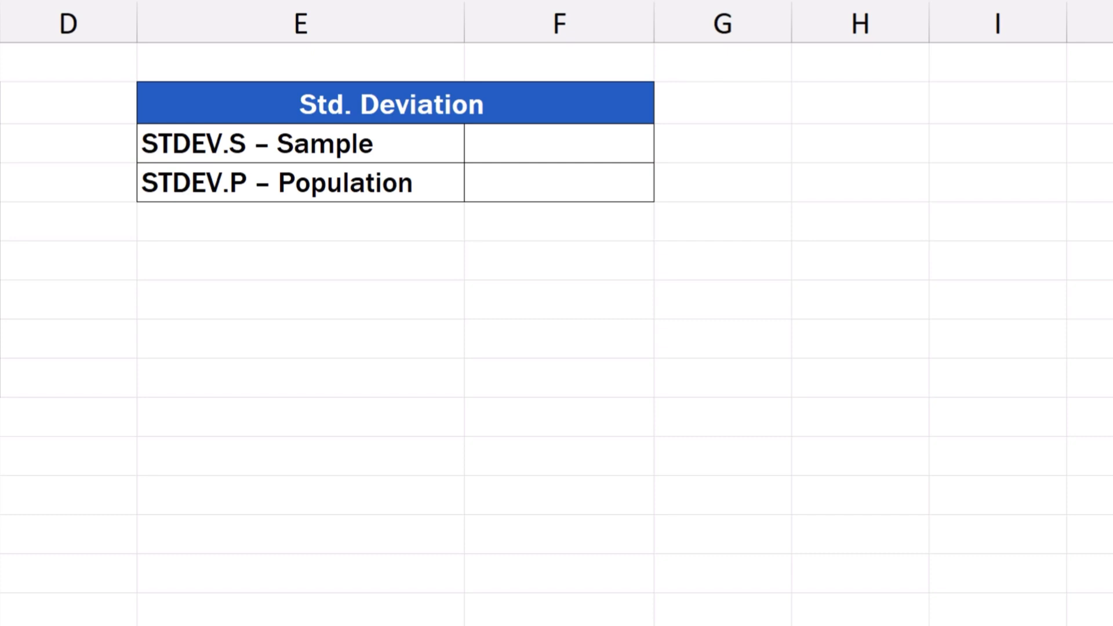
Start entering =STDEV.S(C3:C9) in F3 beside STDEV.S – Sample.
{"action": "left_click", "coordinate": [722, 259]}
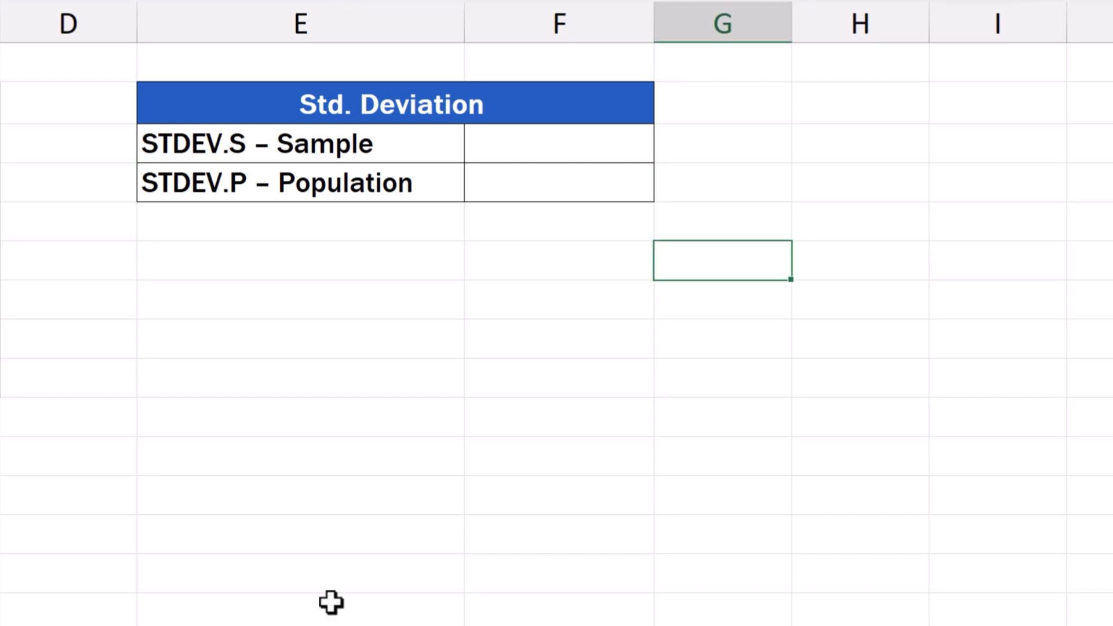
{"action": "left_click", "coordinate": [557, 144]}
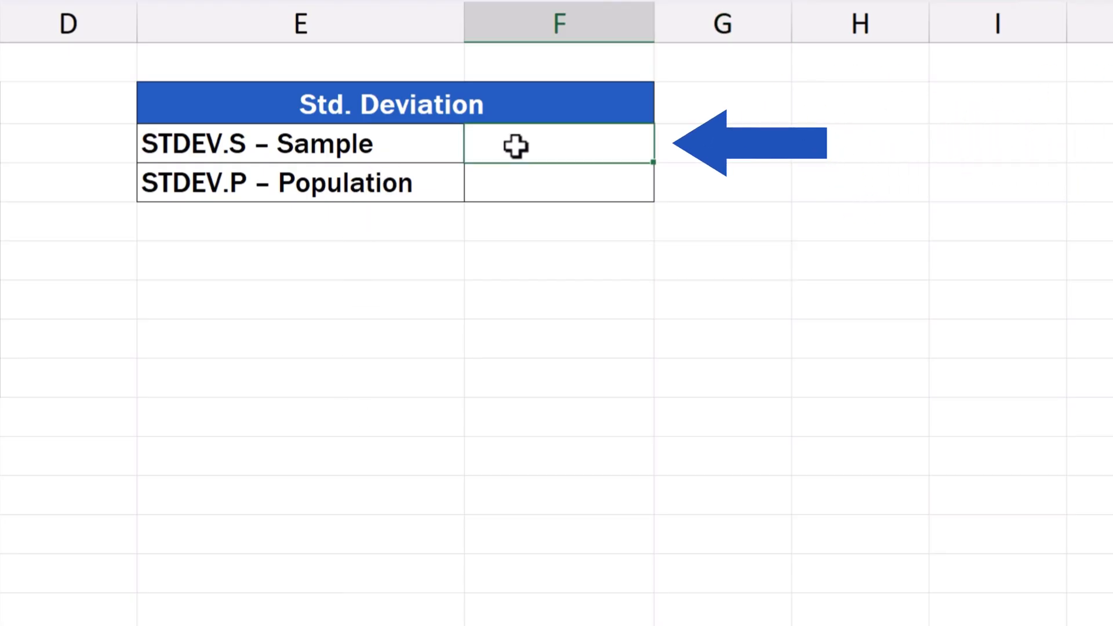
{"action": "type", "text": "=s"}
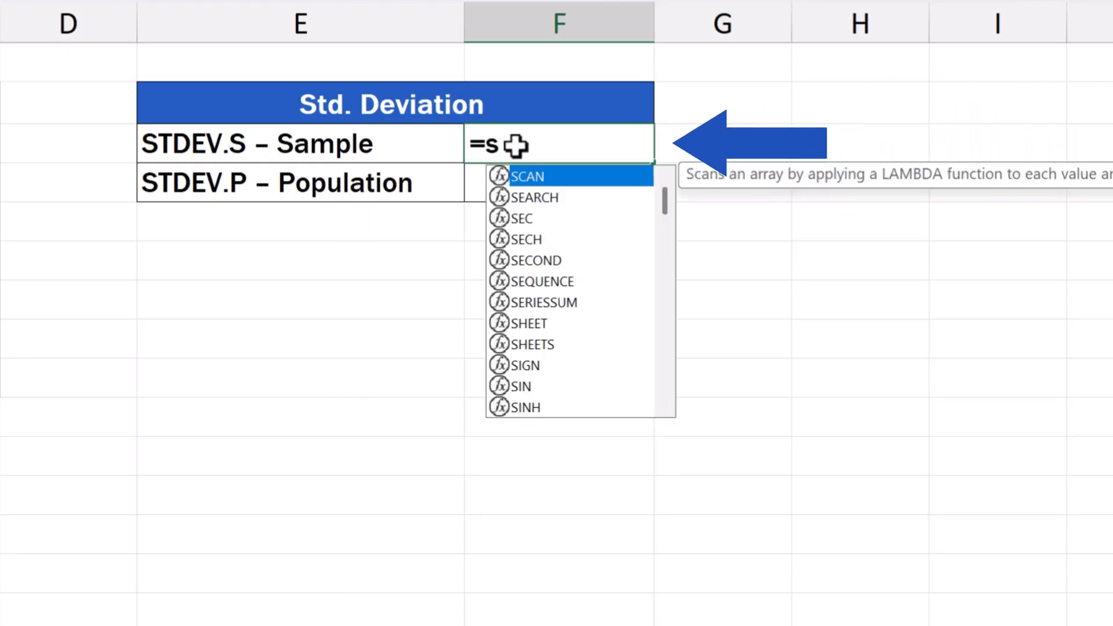
{"action": "type", "text": "td"}
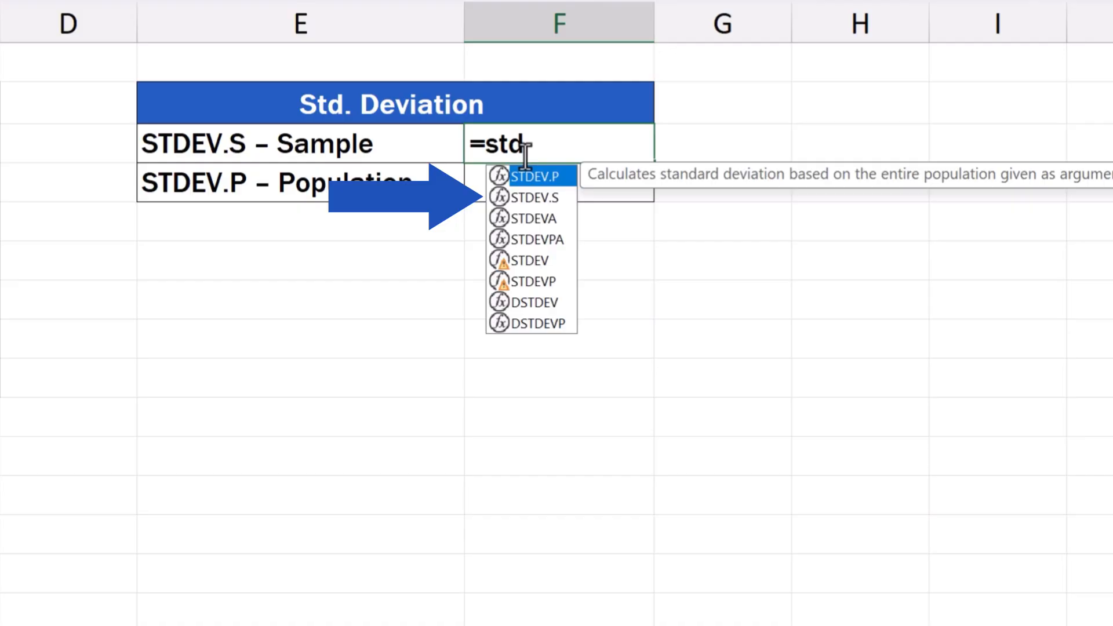
{"action": "mouse_move", "coordinate": [547, 206]}
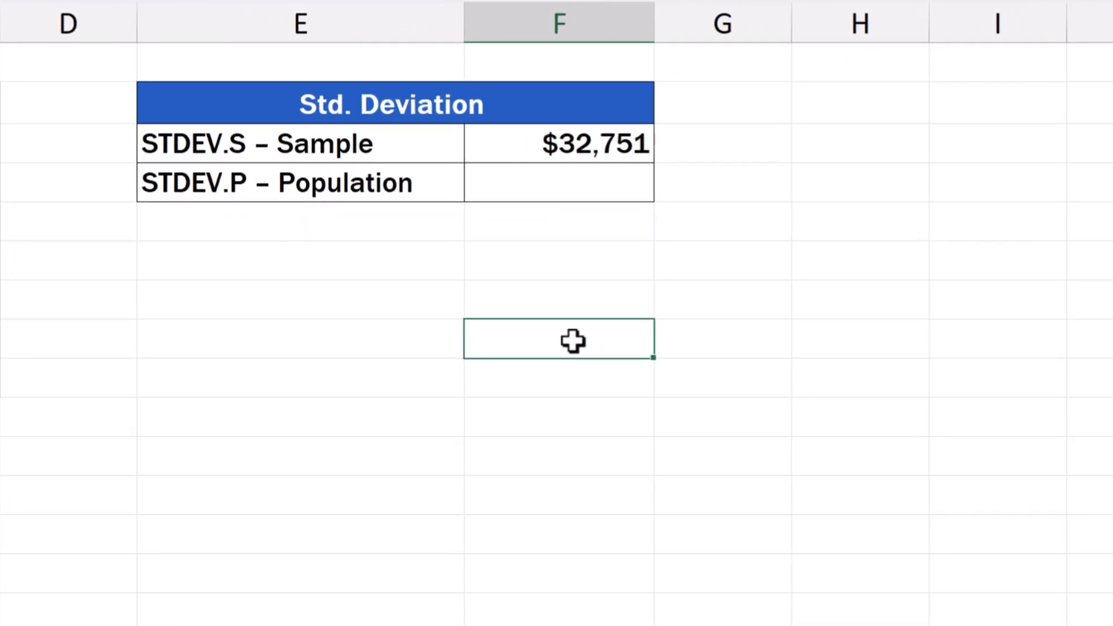
Enter =STDEV.P(C3:C9) in F4, giving $30,321 beside STDEV.P – Population.
{"action": "left_click", "coordinate": [557, 183]}
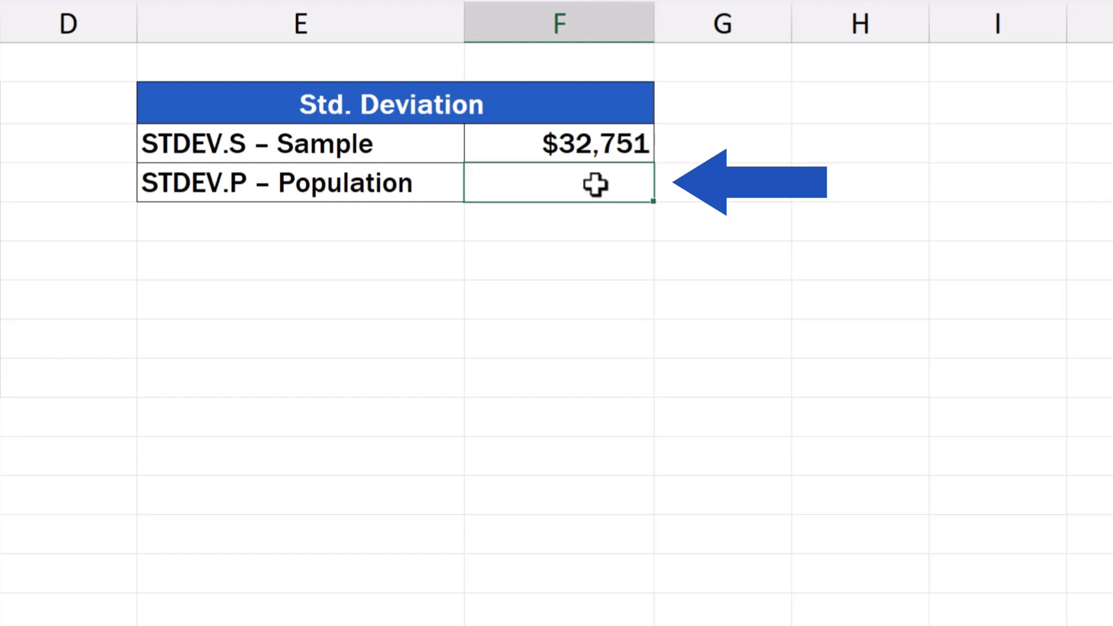
{"action": "type", "text": "=std"}
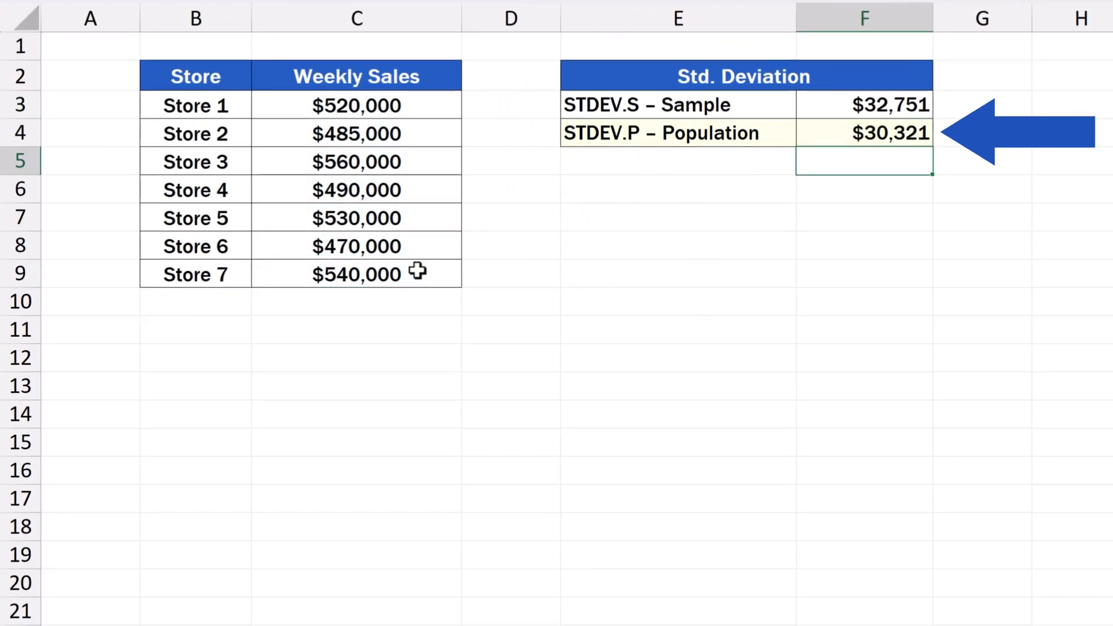
{"action": "left_click", "coordinate": [677, 133]}
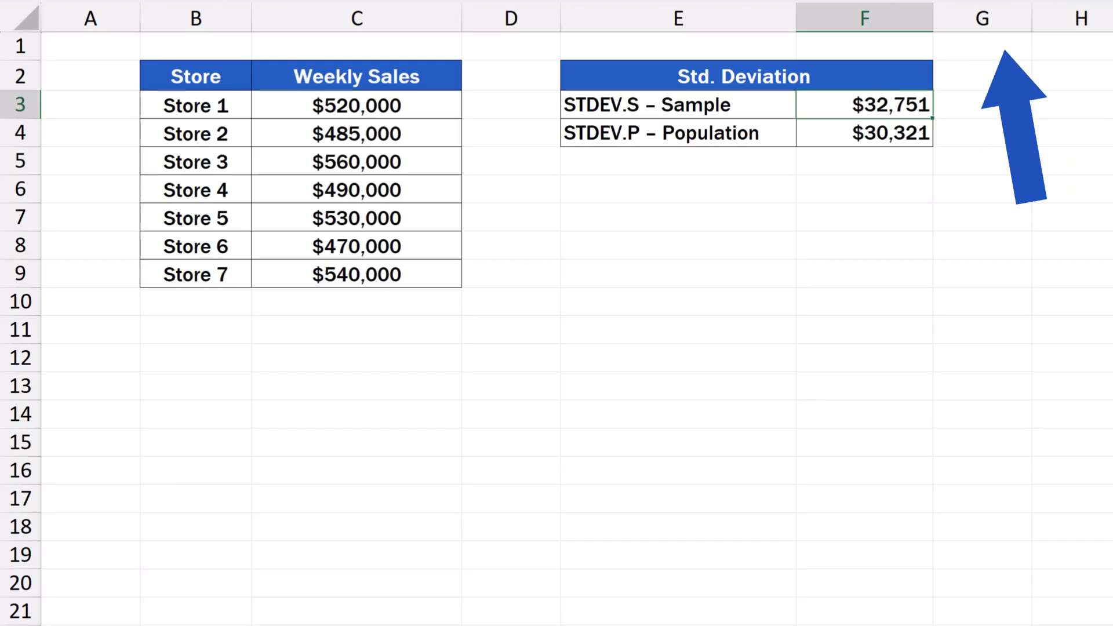
Fill the $32,751 and $30,321 result cells F3:F4 with yellow.
{"action": "left_click", "coordinate": [864, 105]}
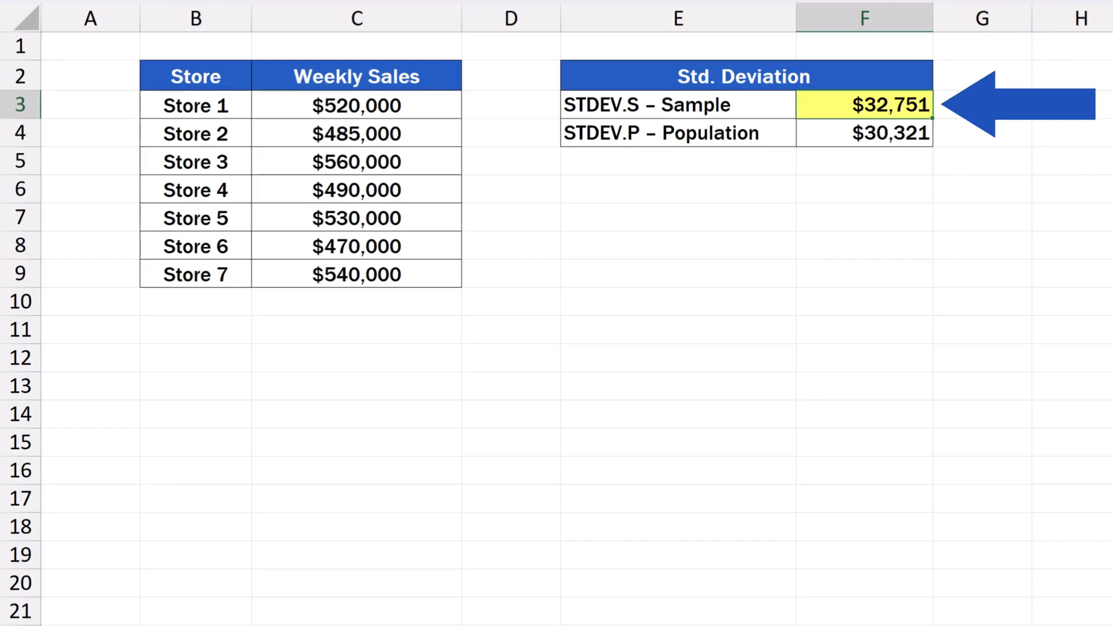
{"action": "left_click", "coordinate": [863, 133]}
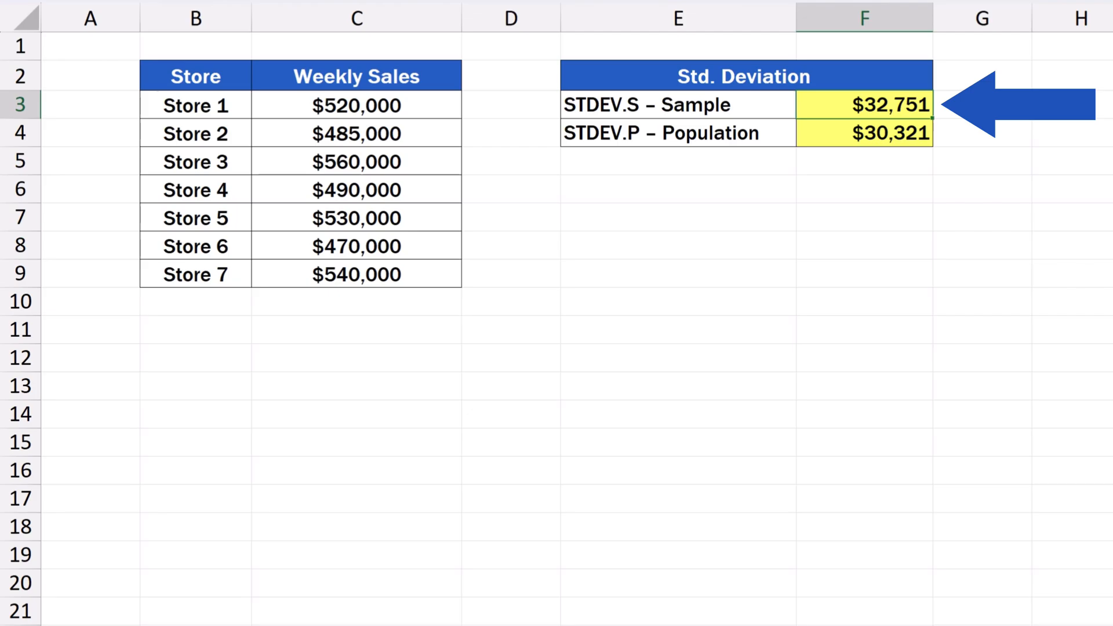
{"action": "mouse_move", "coordinate": [864, 280]}
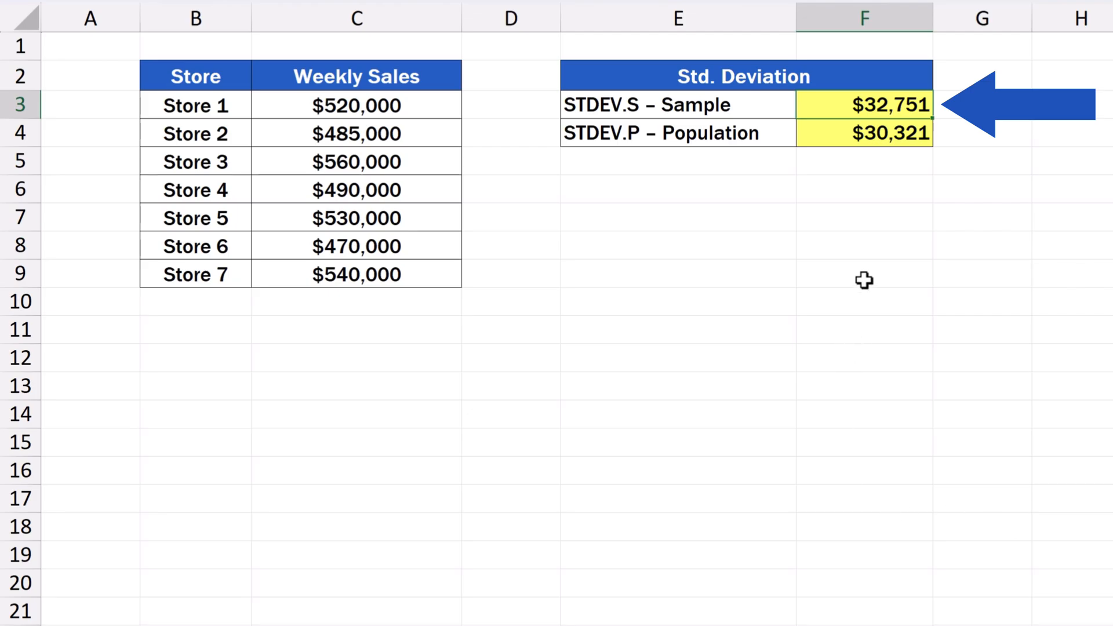
{"action": "left_click", "coordinate": [864, 272]}
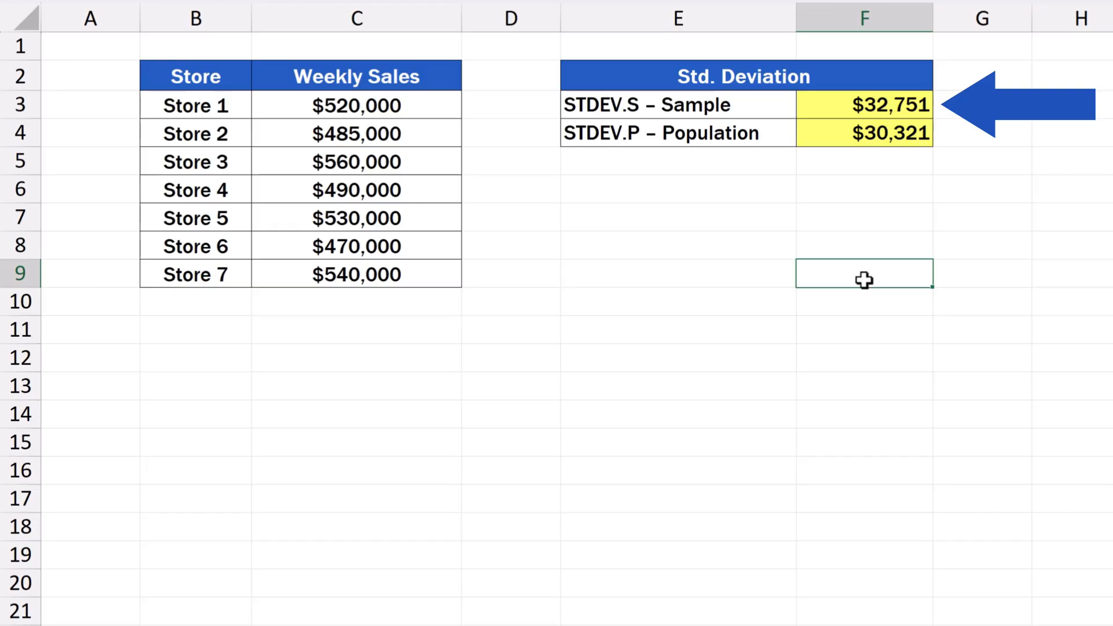